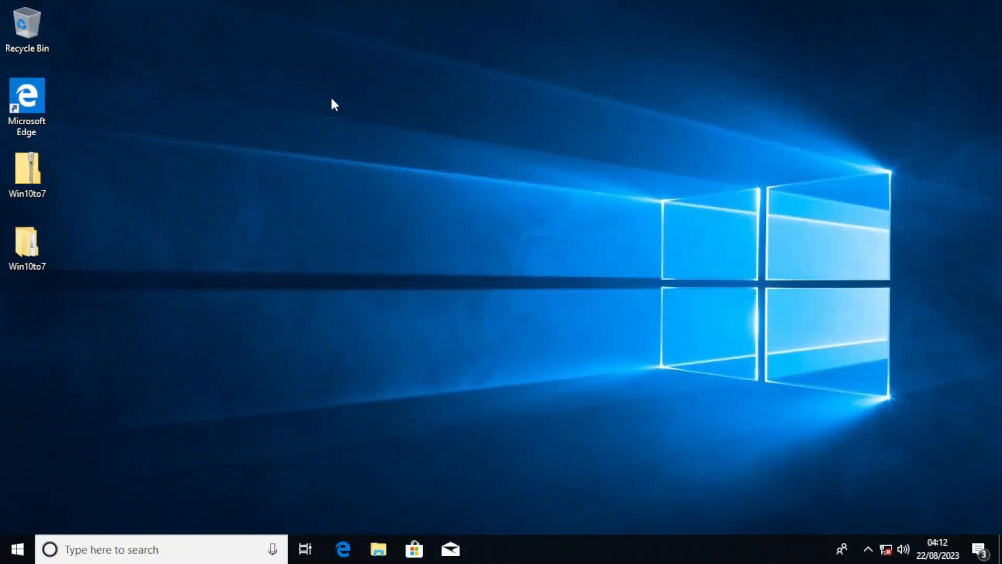
Launch the transformation pack, dismiss the pending-updates warning, and go to Update & Security
key(Win+r)
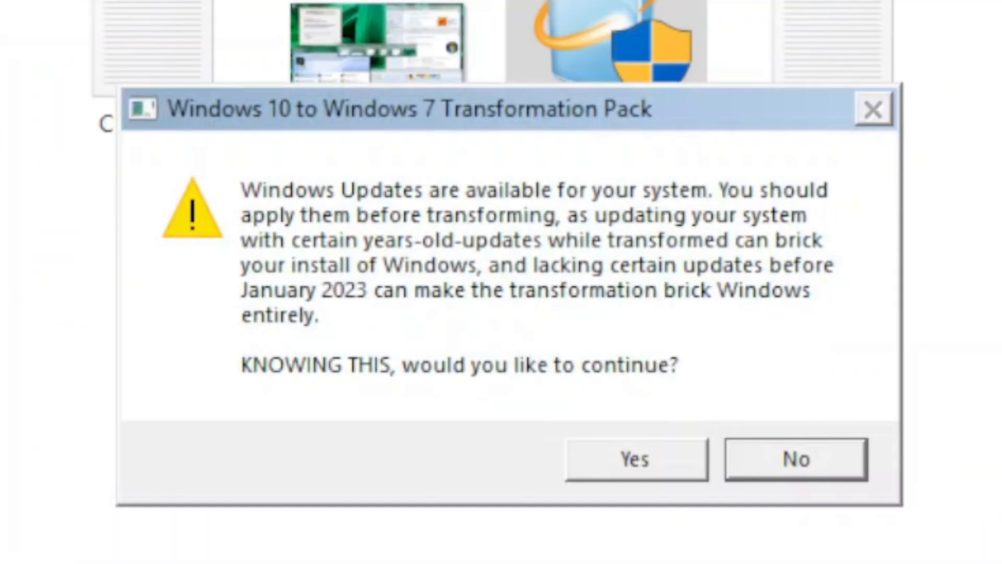
click(635, 459)
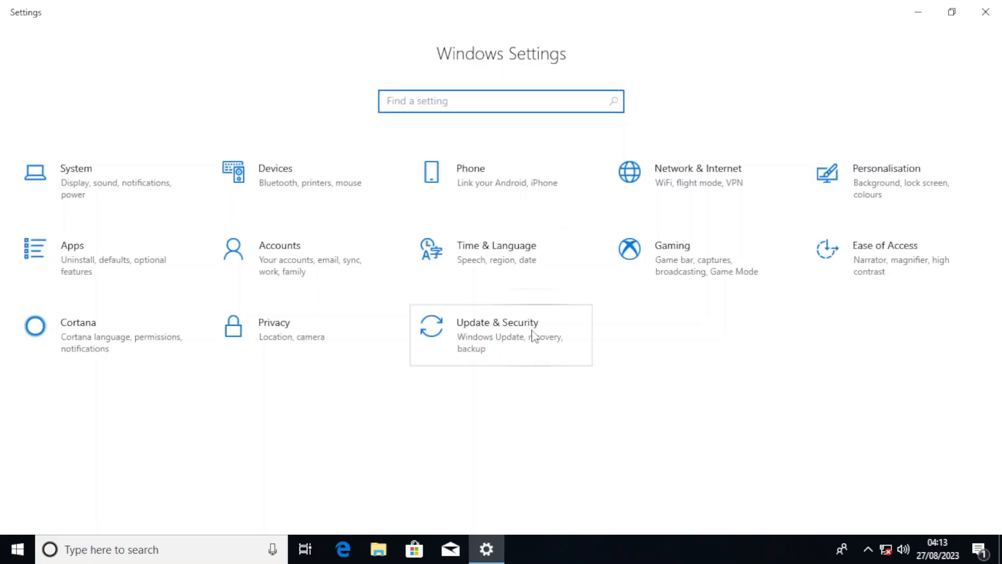
click(500, 334)
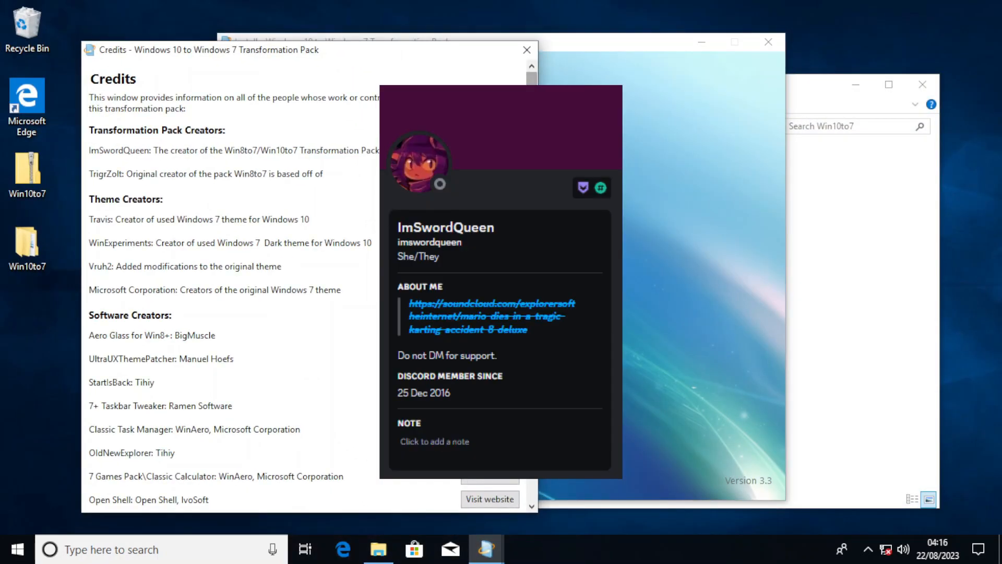
Close the credits list, start the transformation setup and accept the terms
scroll(down, 3)
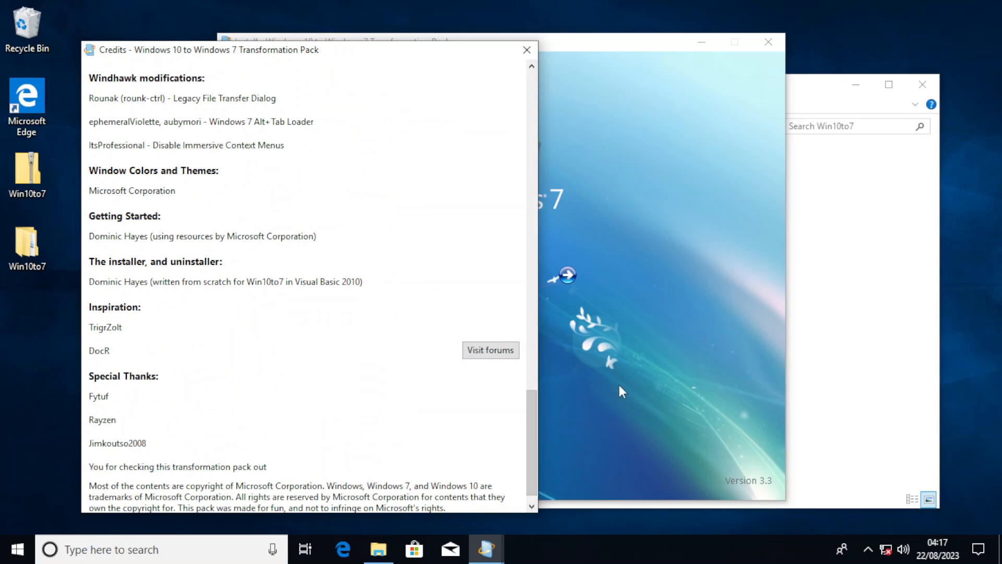
click(527, 51)
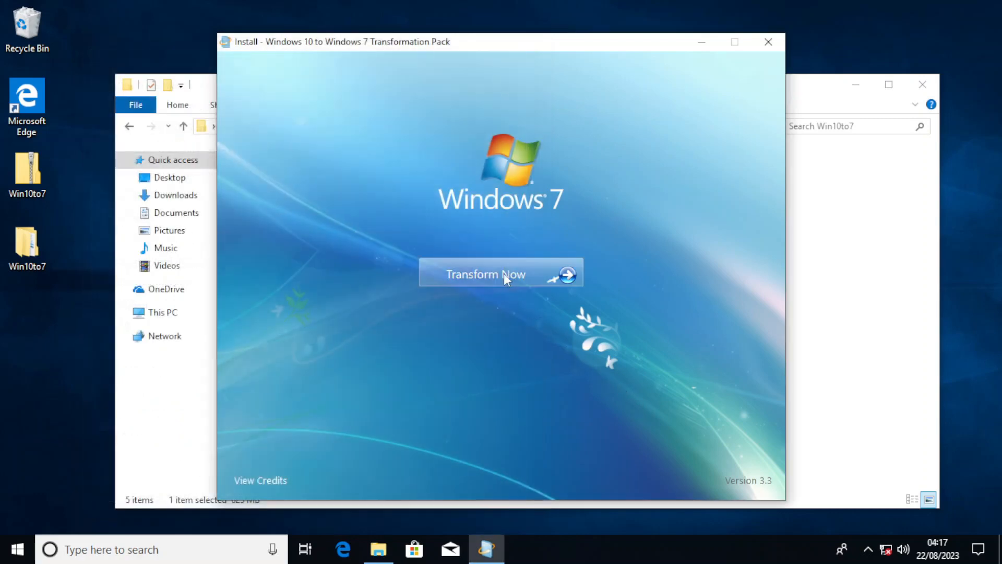
click(501, 273)
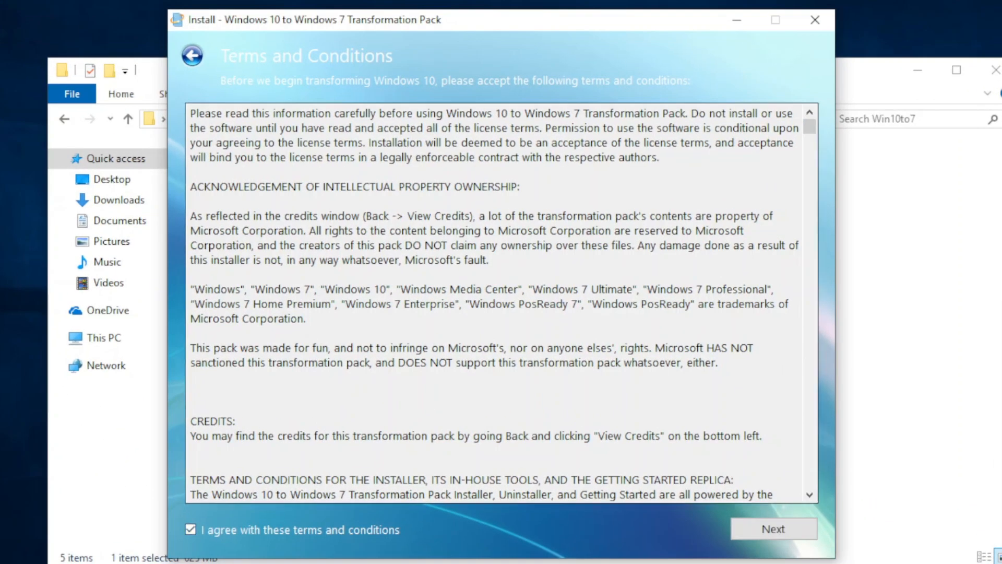
click(772, 529)
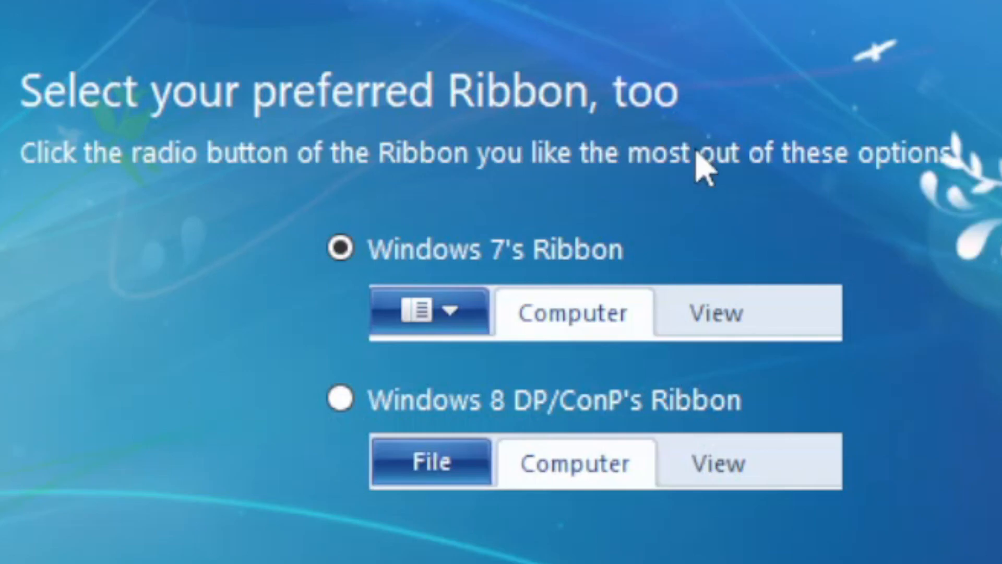
Choose the Windows 7 ribbon, StartIsBack++ and Automatic window colour, reaching the summary
click(769, 526)
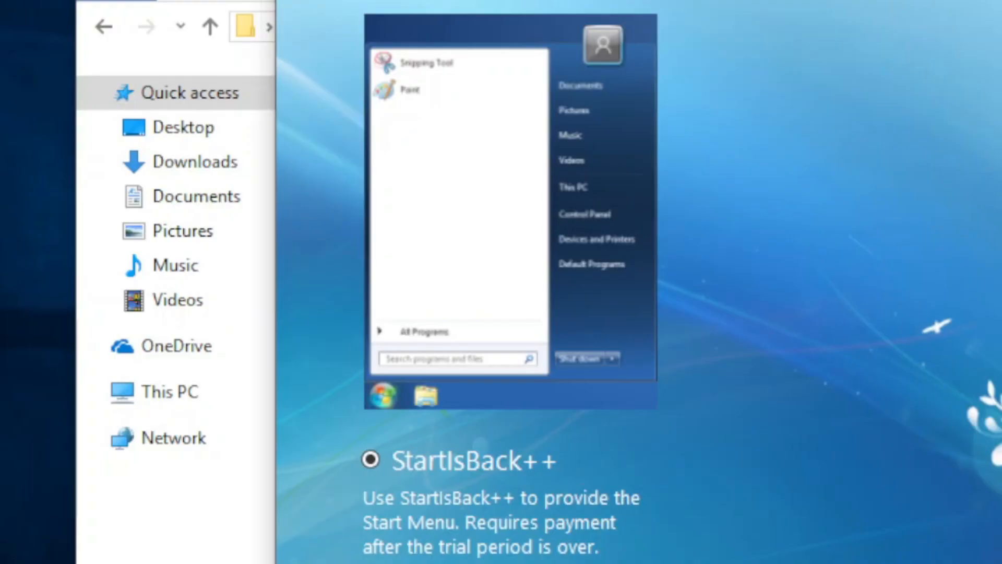
click(371, 461)
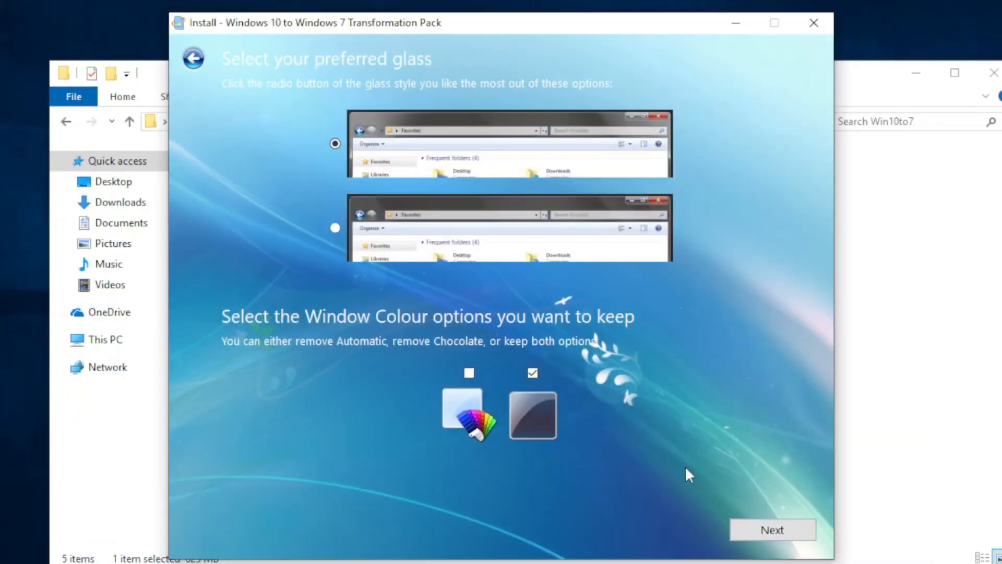
mouse_move(683, 478)
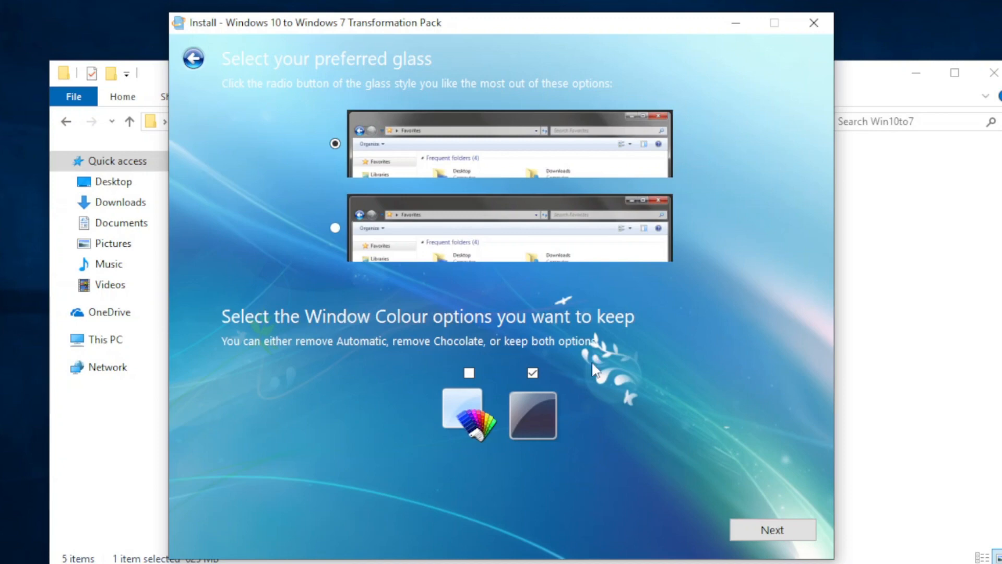
mouse_move(381, 125)
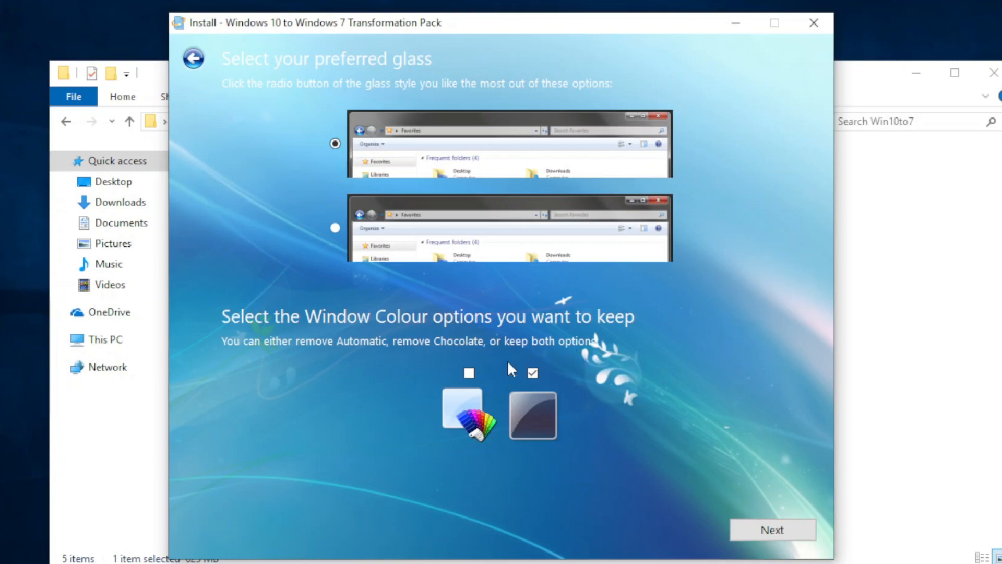
click(469, 373)
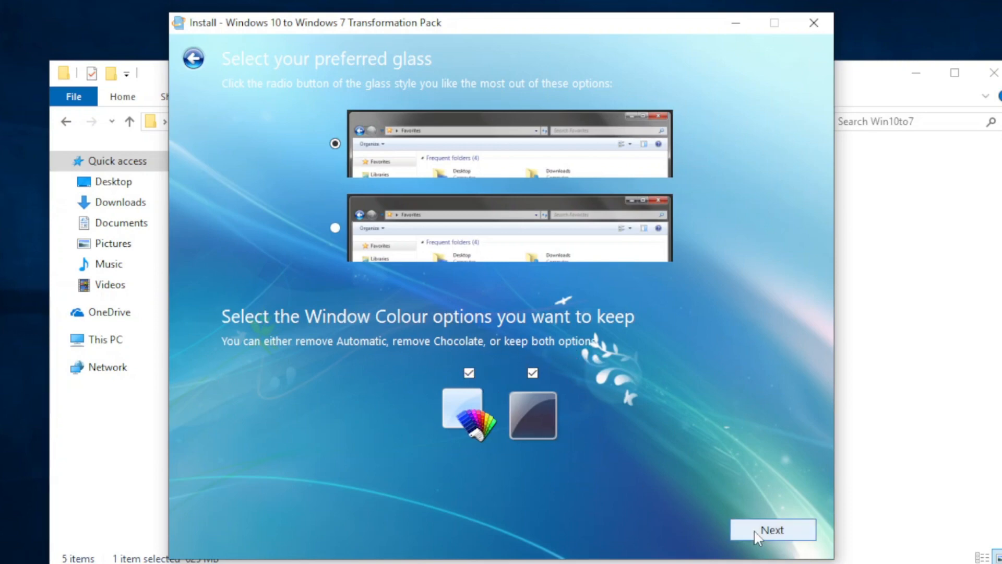
click(771, 529)
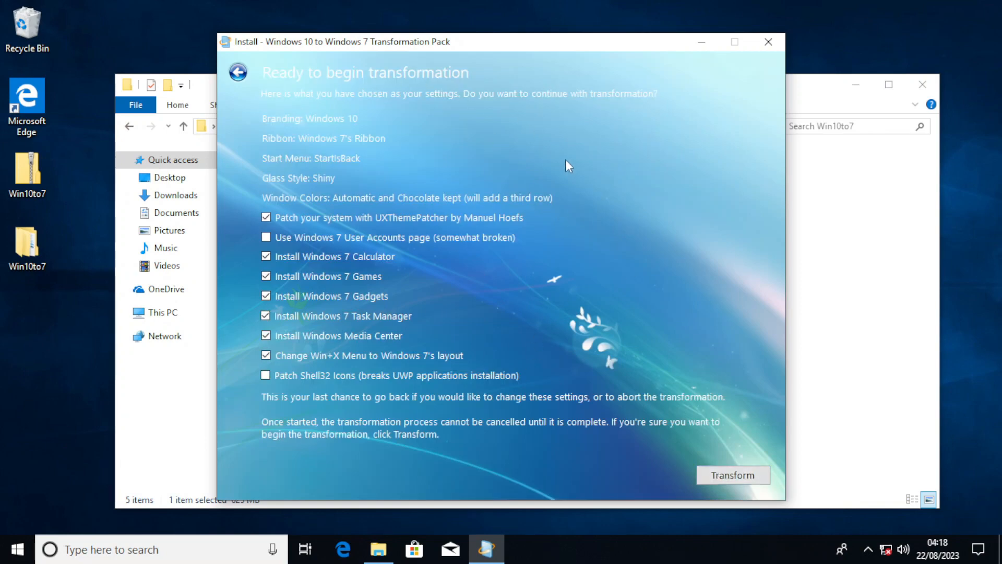
Tick 'Use Windows 7 User Accounts page' and 'Patch Shell32 Icons' on the summary
click(266, 237)
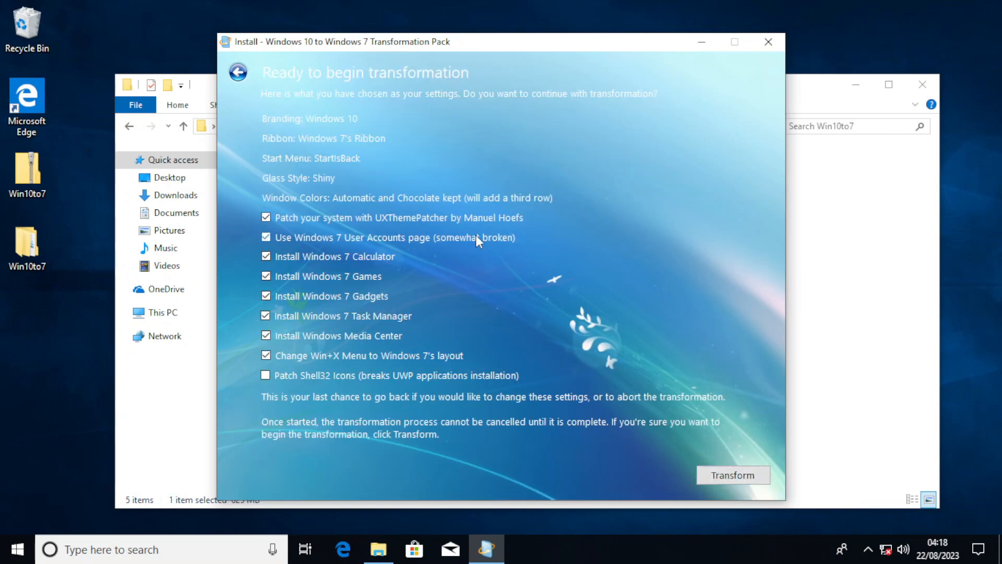
mouse_move(433, 386)
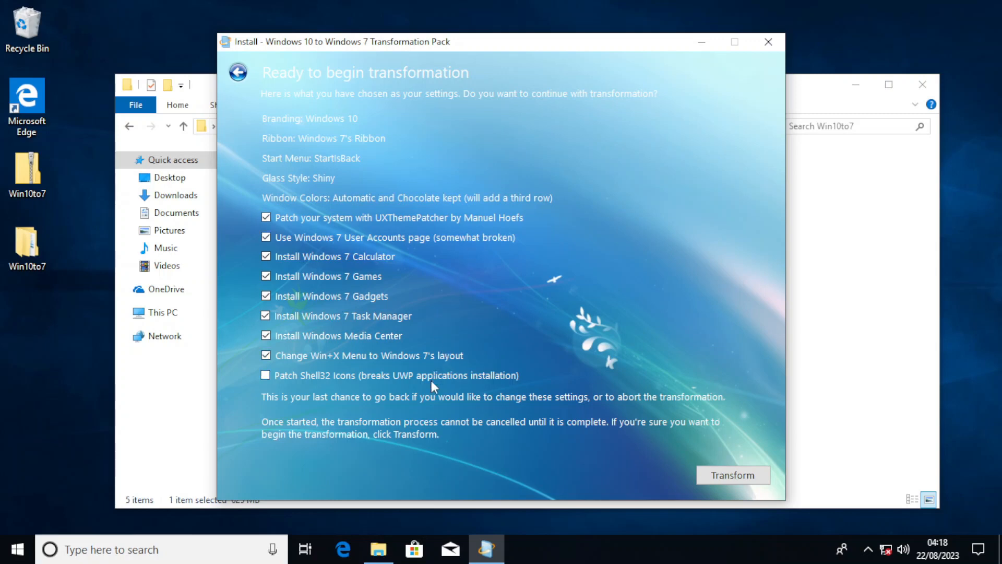
click(266, 375)
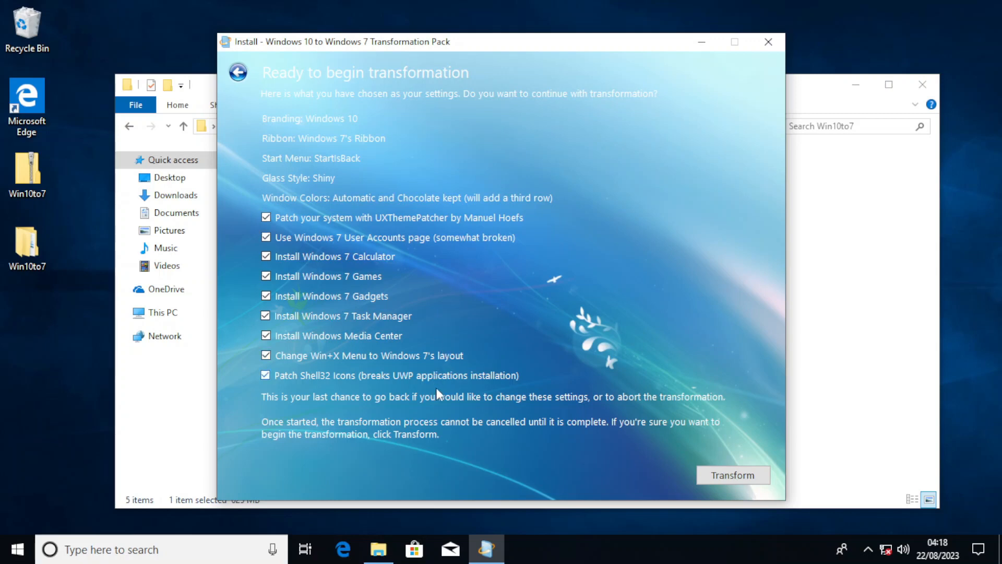
mouse_move(518, 475)
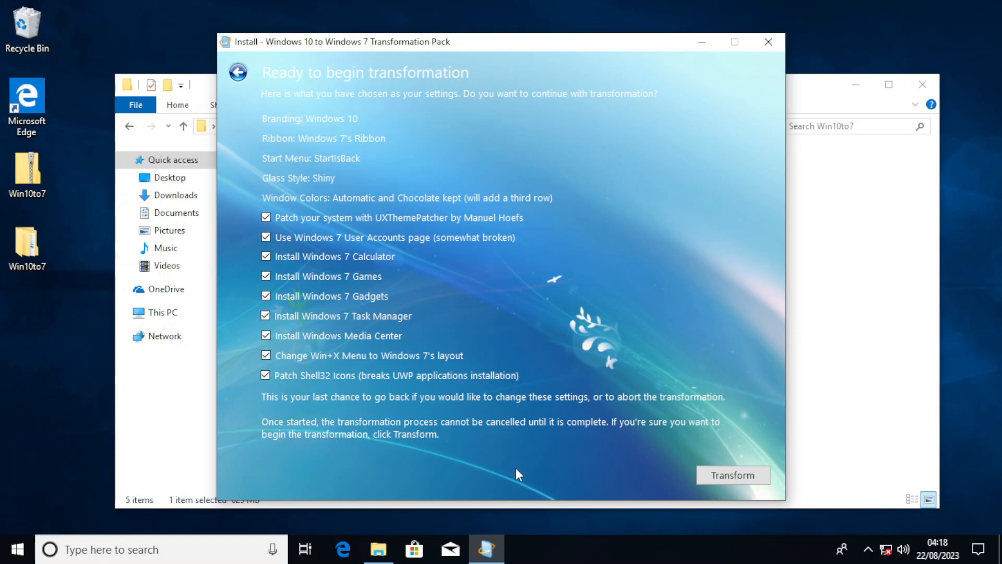
mouse_move(521, 477)
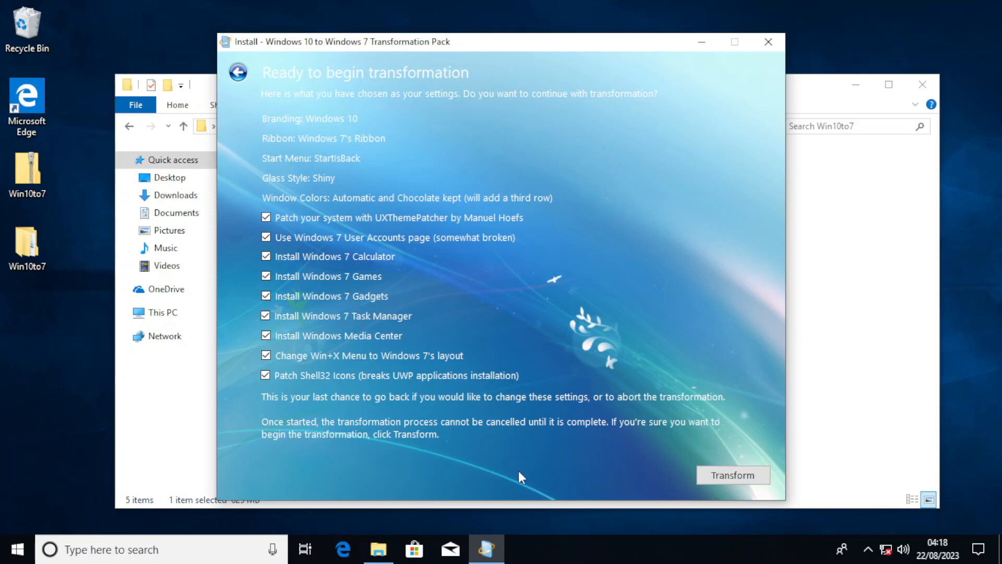
mouse_move(572, 481)
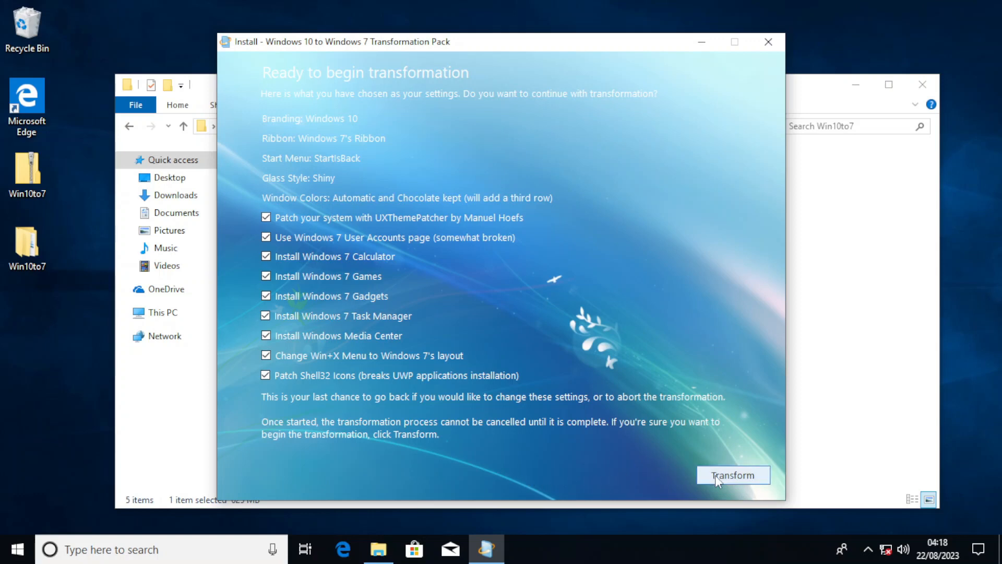
Start the transformation and let it restart to the Windows 7-style sign-in screen
click(733, 475)
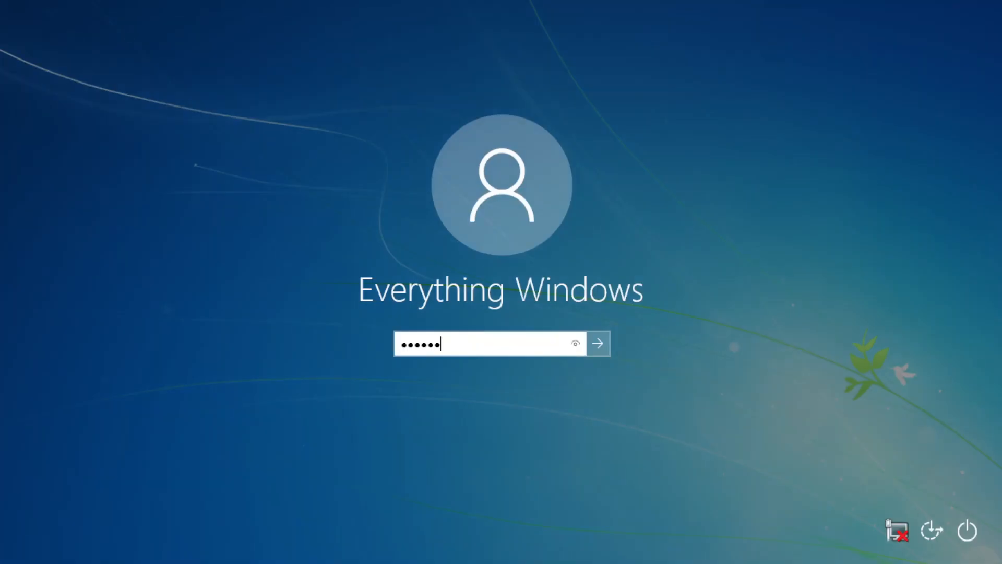
Sign in, view the notifications panel, and bring up This PC in Explorer
click(597, 343)
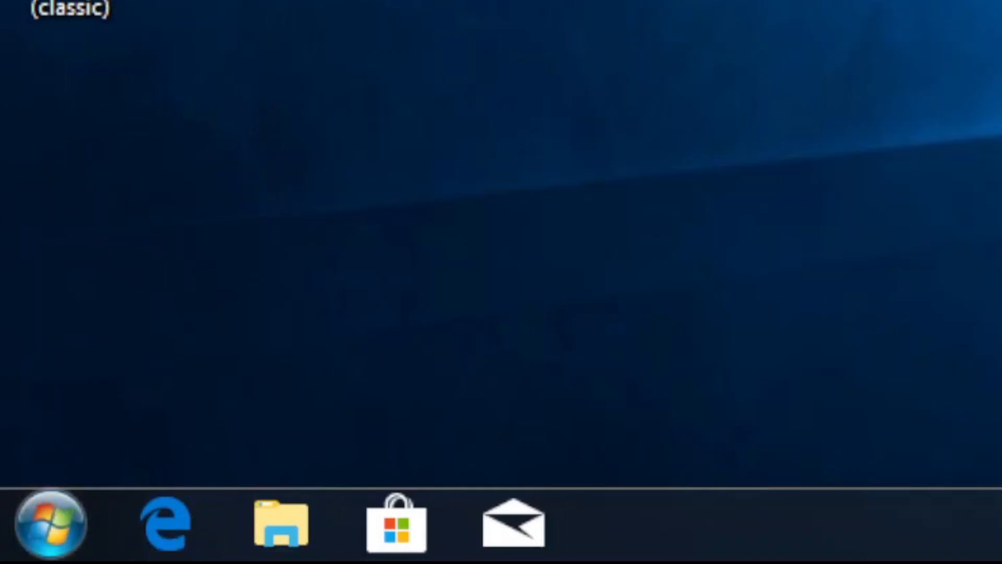
click(974, 548)
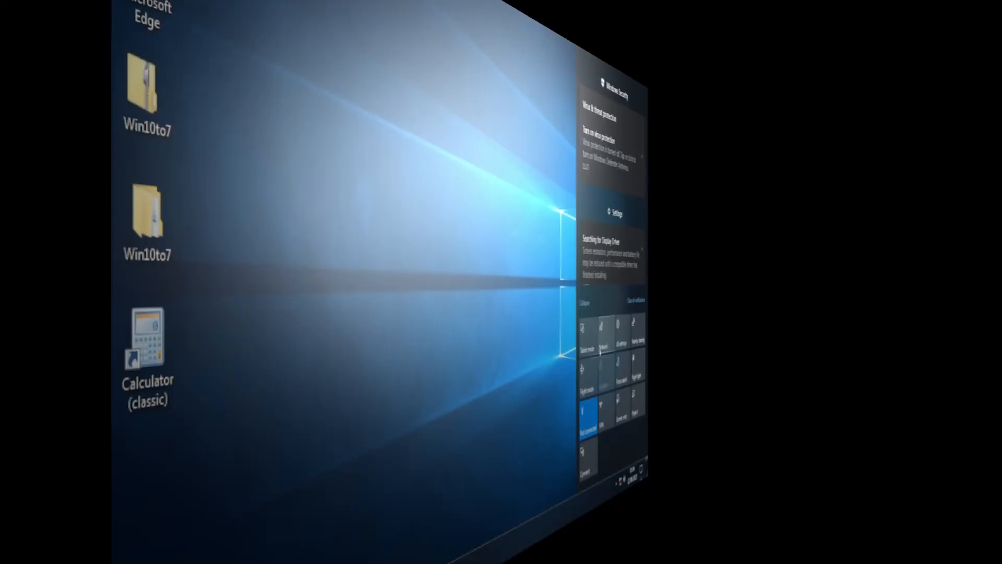
click(770, 529)
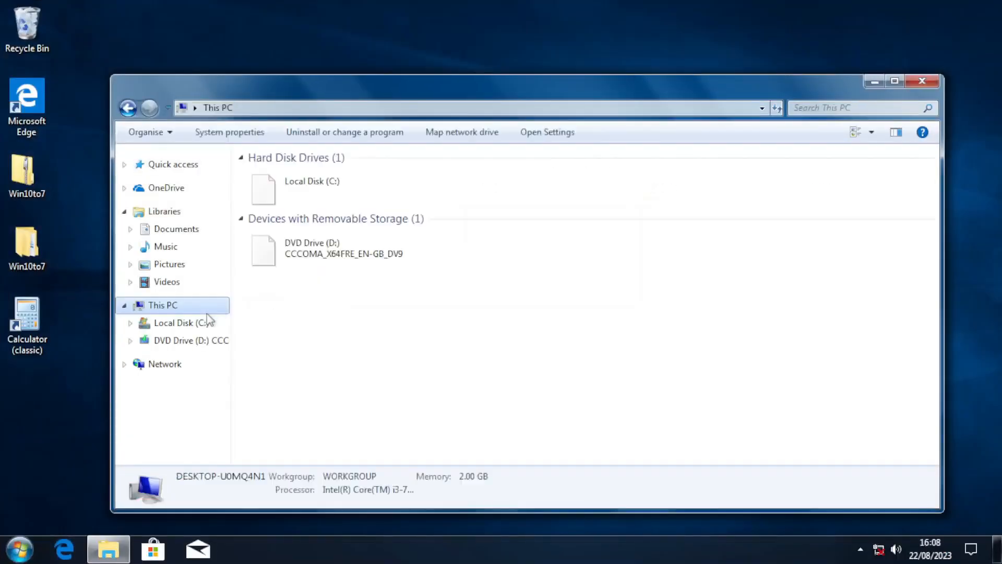
Open Local Disk (C:), enter System32, and scroll through its Windows 7-style icons
click(894, 81)
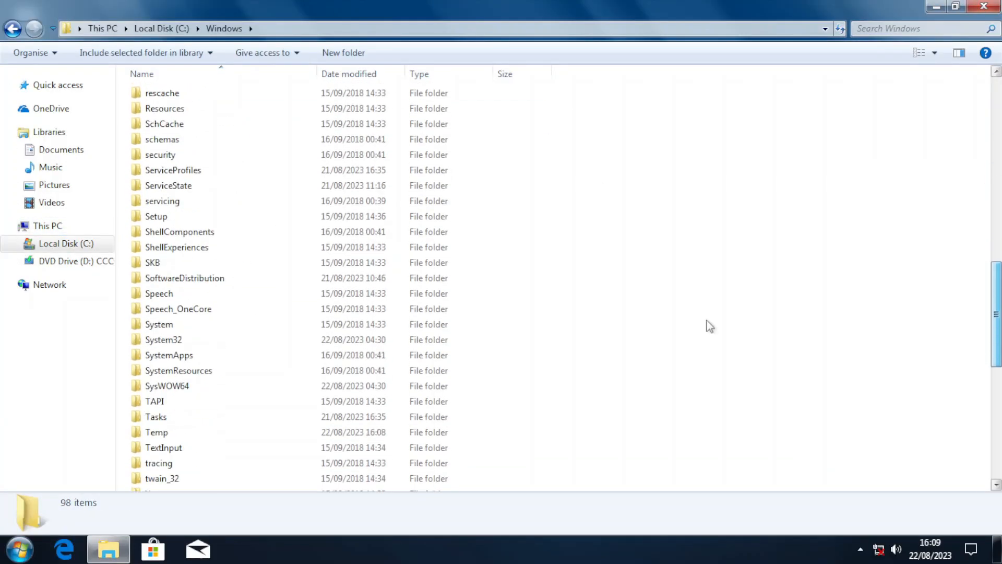
double_click(163, 340)
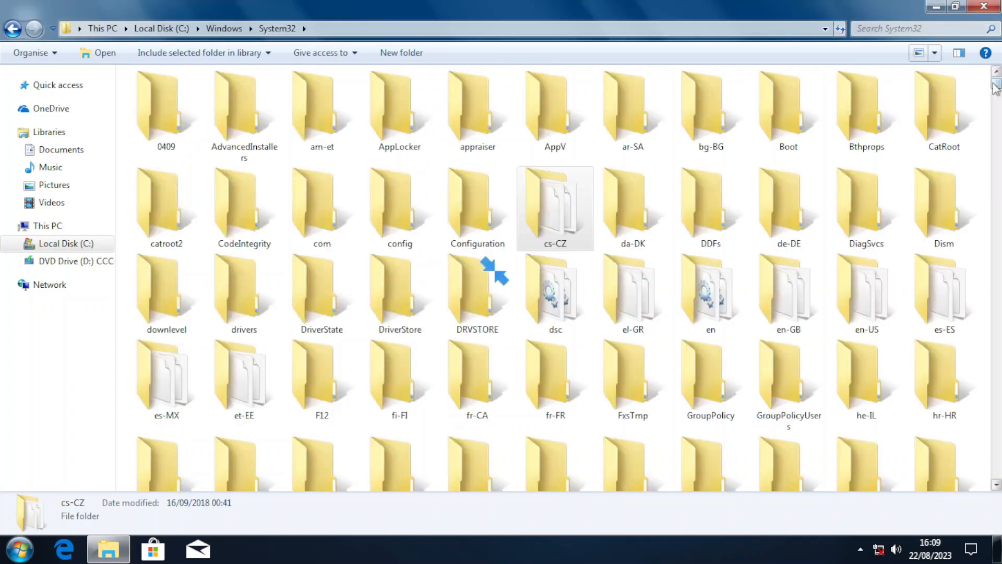
scroll(down, 3)
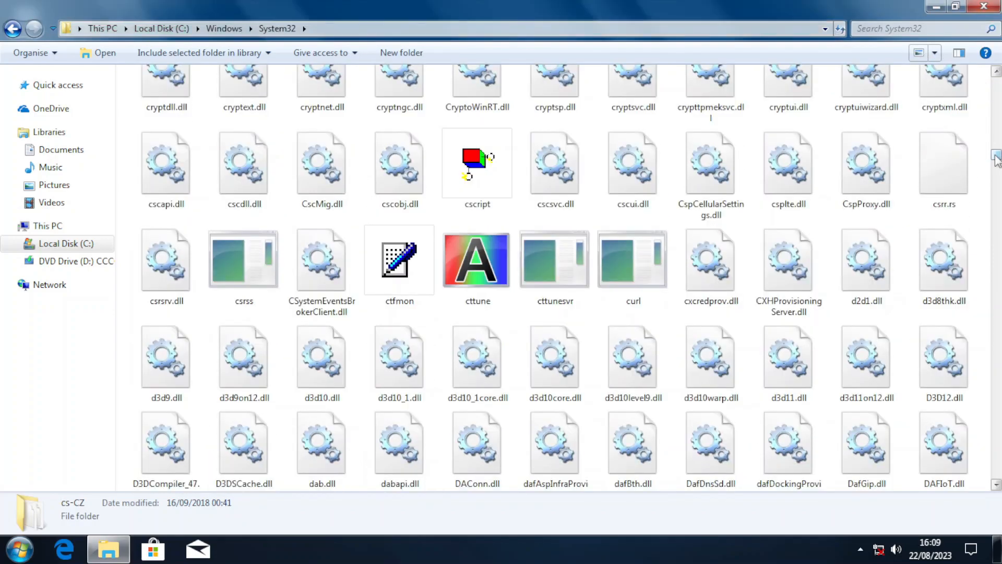
scroll(down, 3)
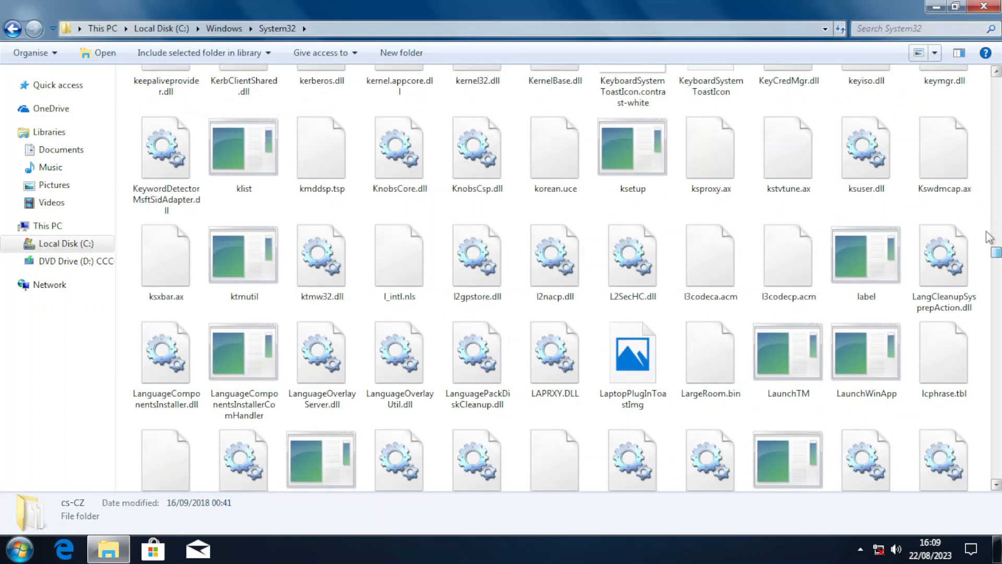
scroll(down, 3)
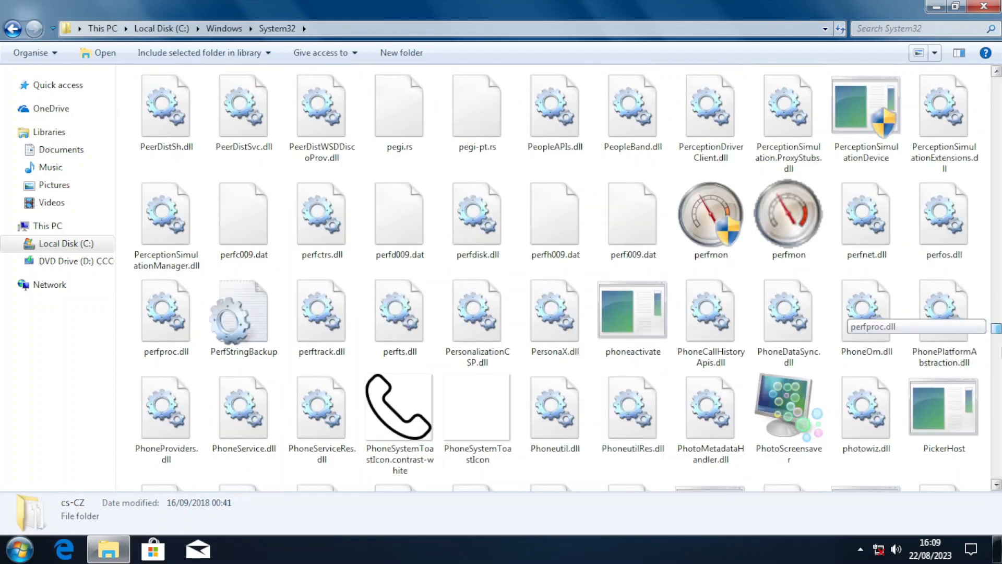
scroll(down, 3)
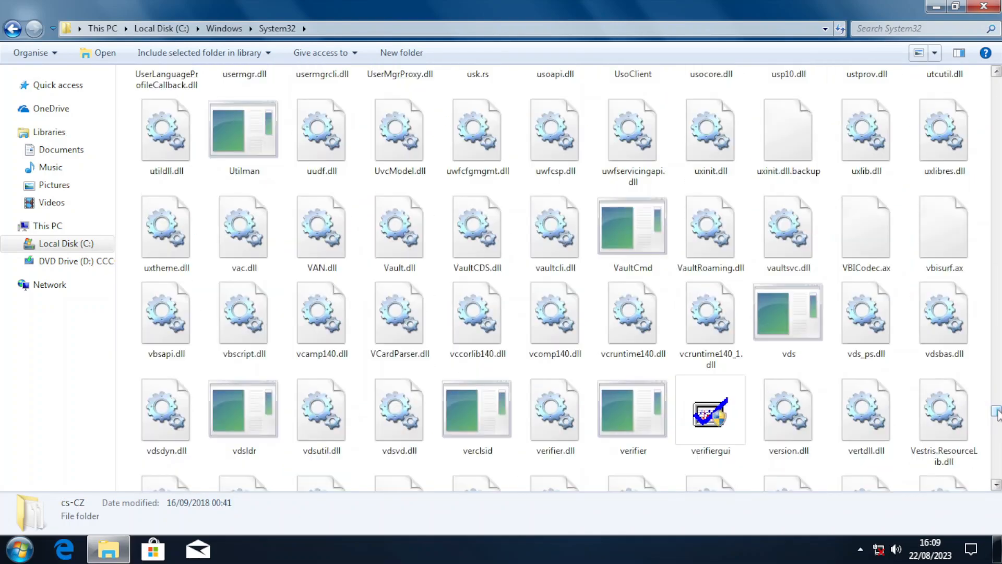
scroll(down, 3)
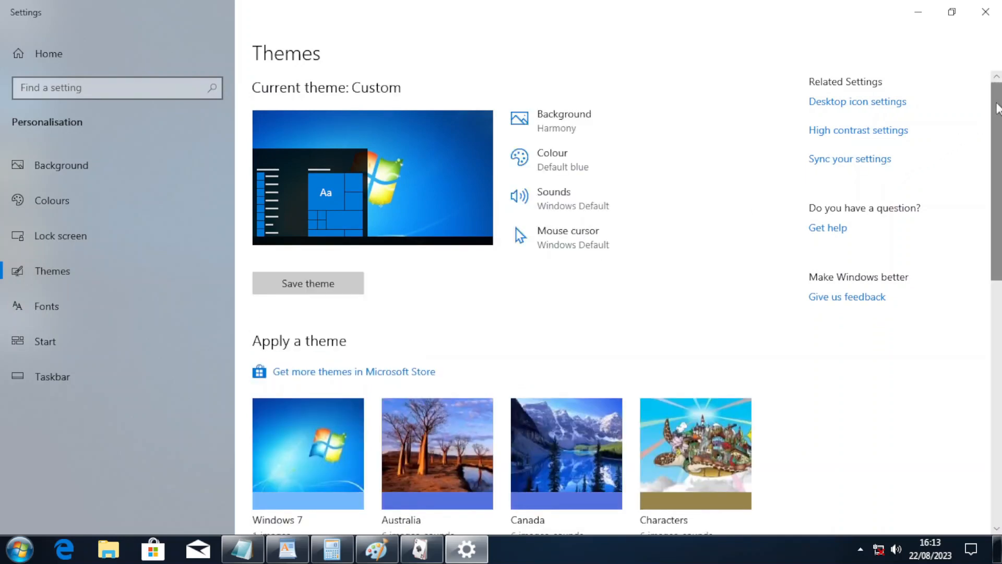
Apply the Characters theme, then scroll down the Themes list to Scenes
scroll(down, 3)
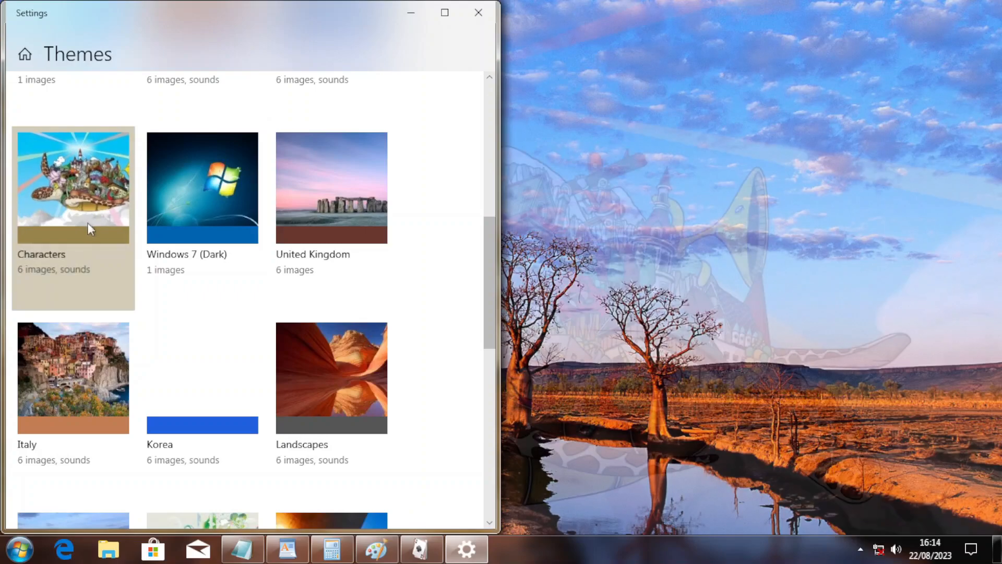
click(73, 187)
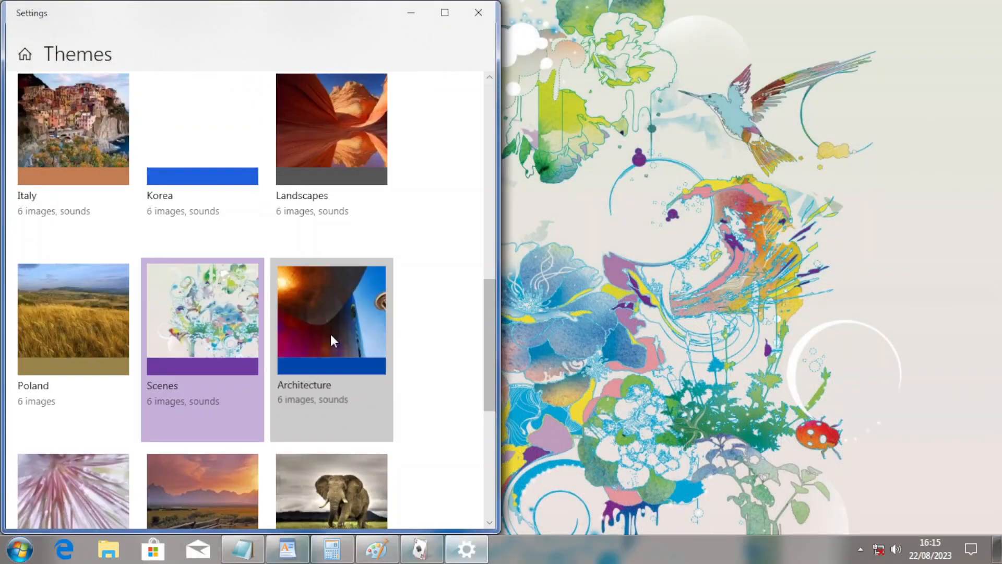
scroll(down, 3)
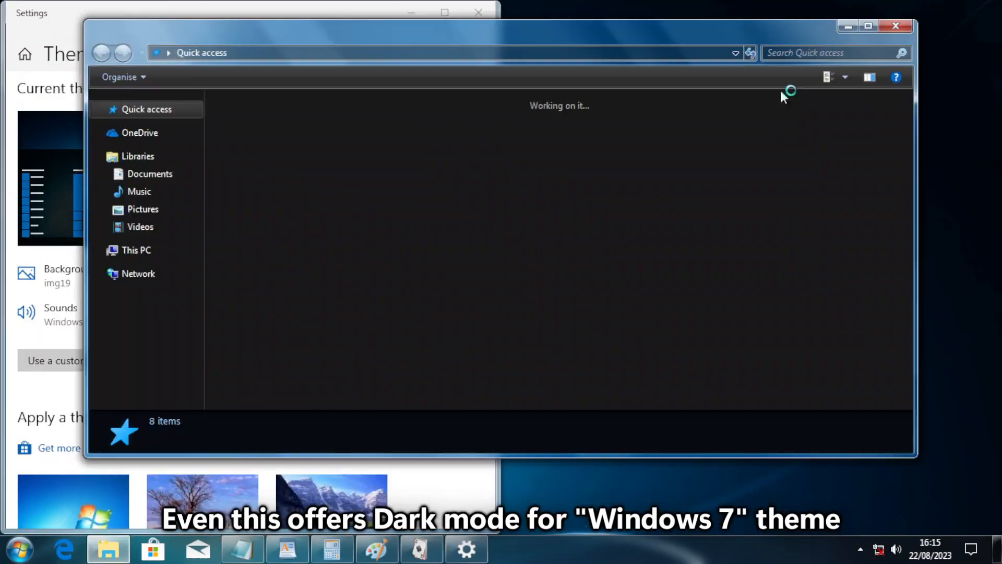
Open This PC in the dark Explorer window, then use the taskbar
click(136, 250)
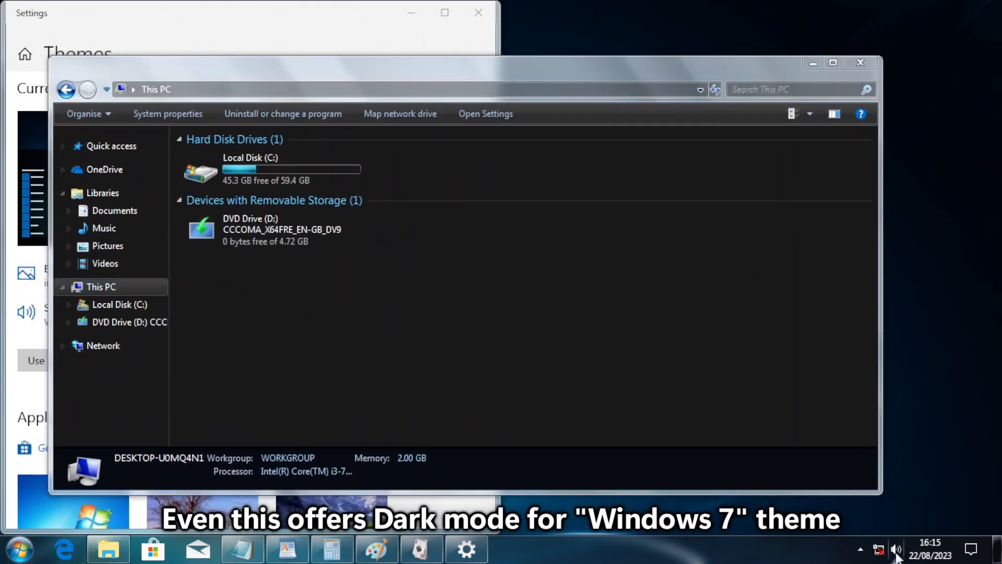
click(17, 548)
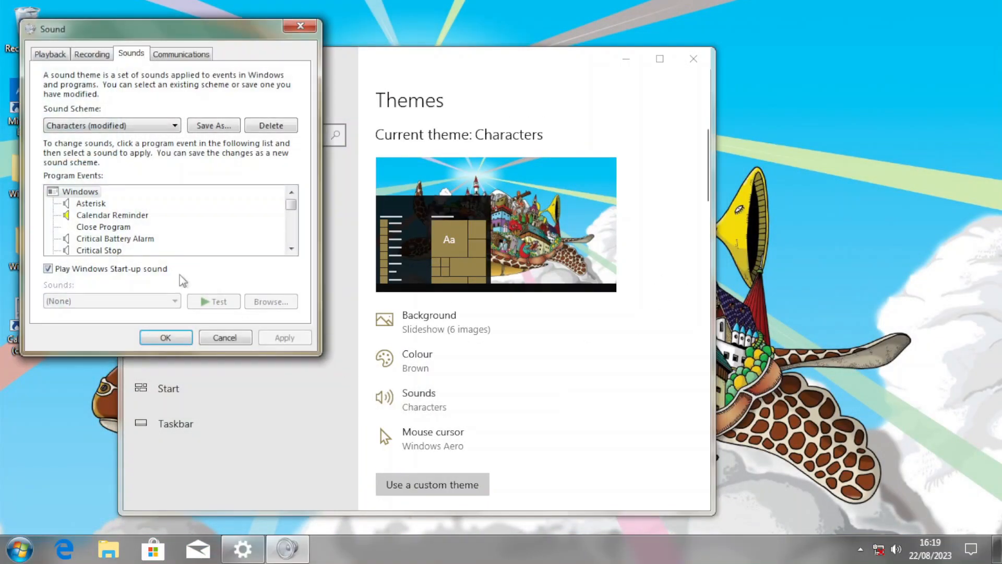
Close the Sound dialog, run 'mspainta', dismiss the not-found error, open Sample Pictures
click(115, 238)
text(mspaint)
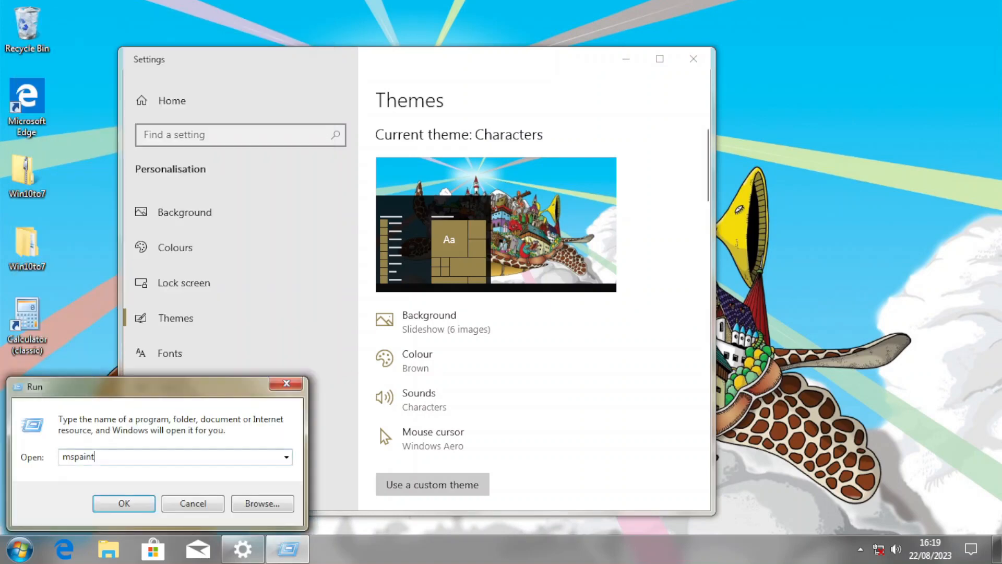
click(123, 503)
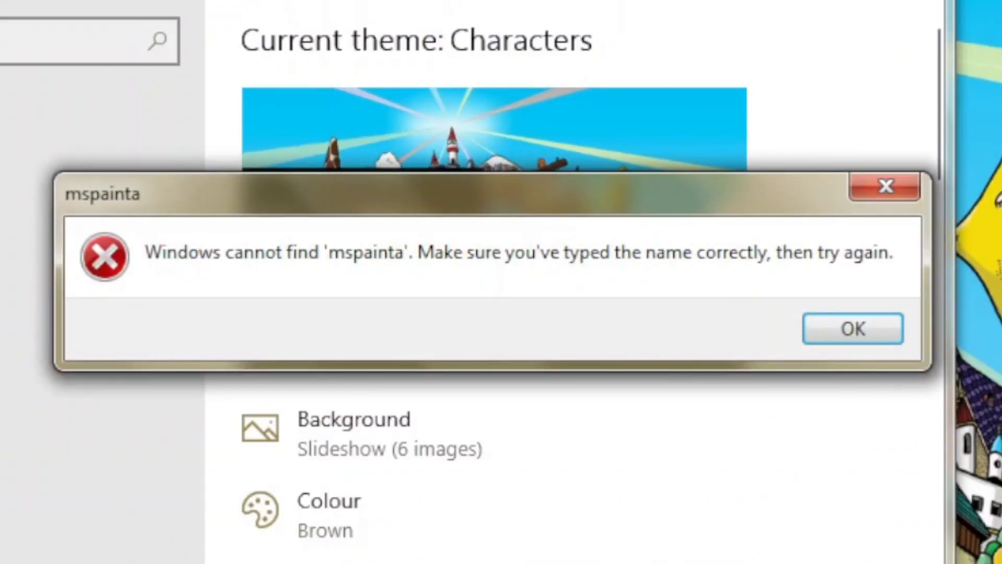
click(852, 329)
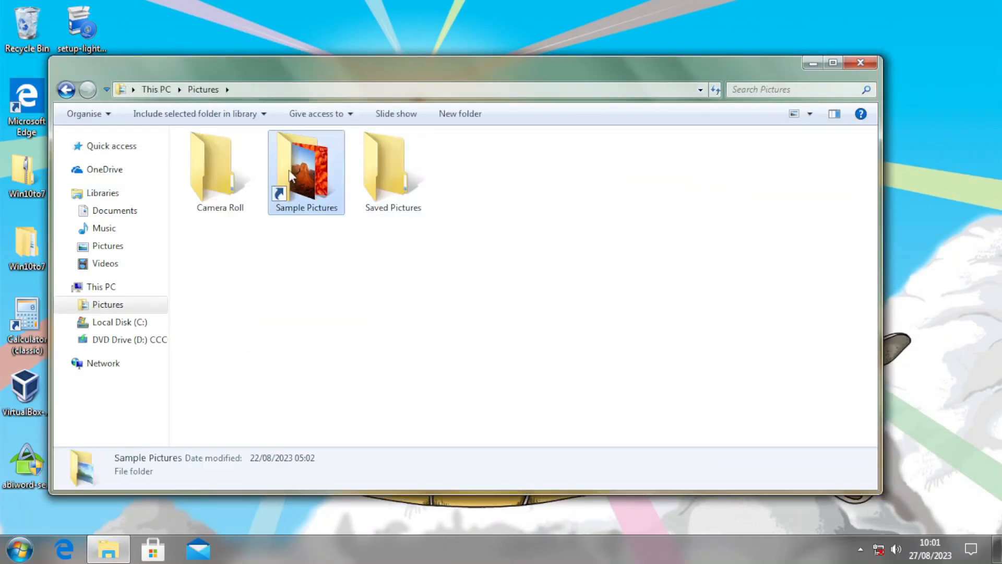
double_click(306, 162)
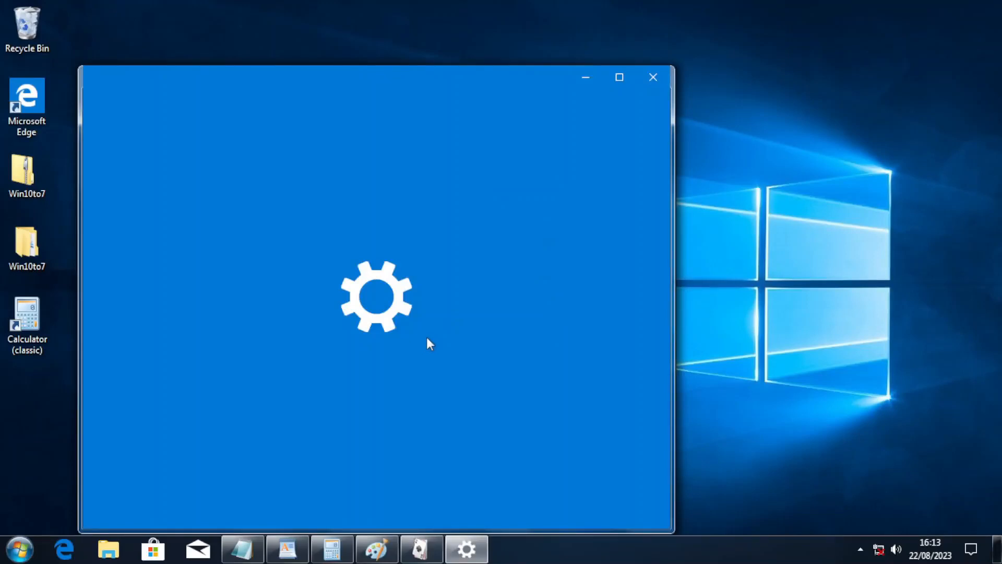
mouse_move(363, 96)
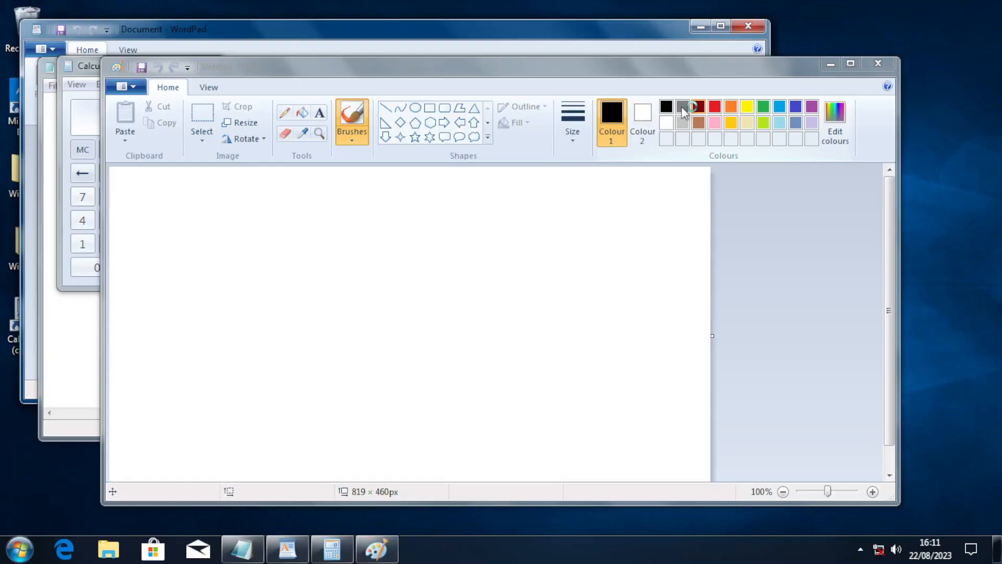
Pick grey as the drawing colour on Paint's blank canvas
click(421, 548)
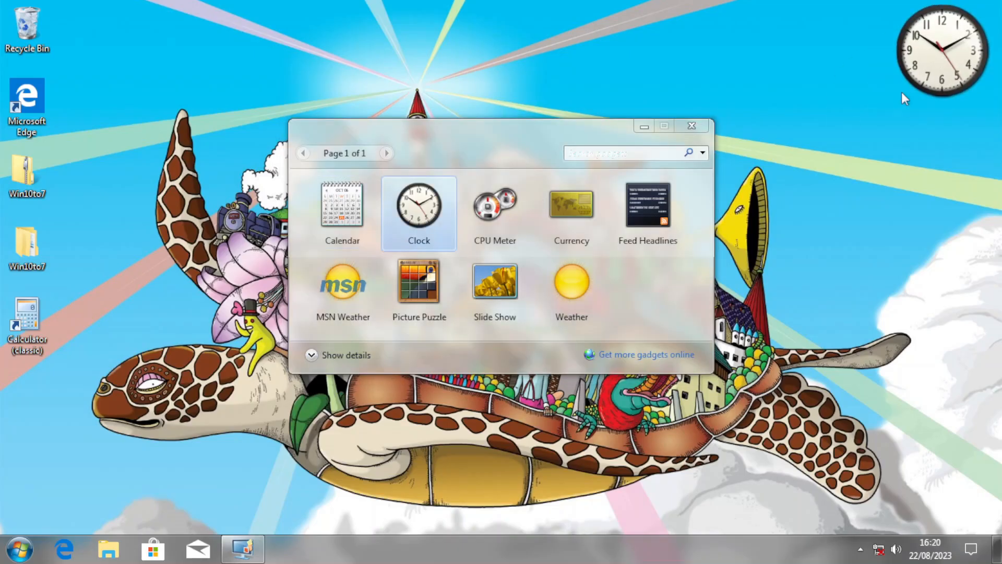
Add the Clock gadget, complete the VirtualBox 6.1.22 setup, and launch VirtualBox Manager
double_click(418, 281)
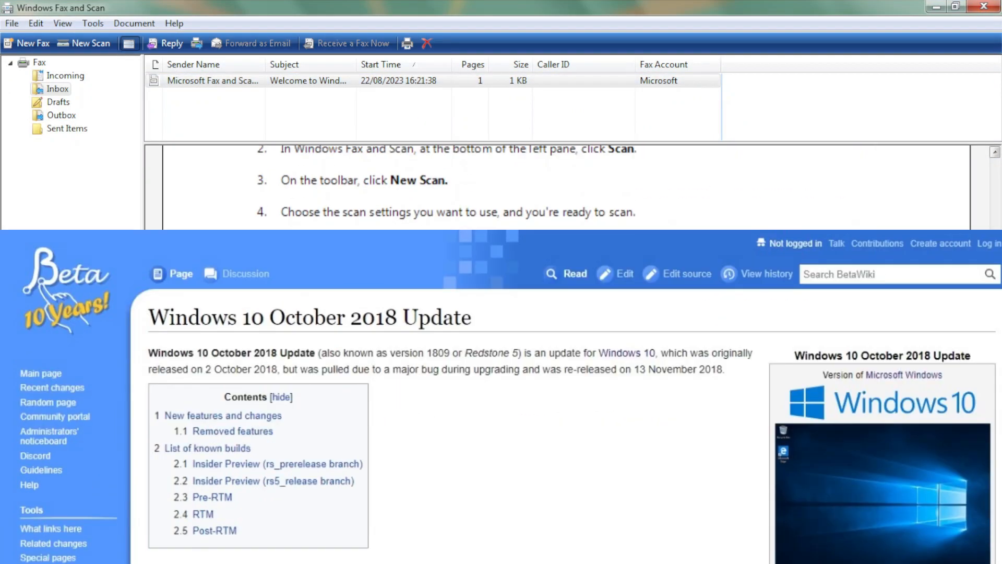
click(40, 62)
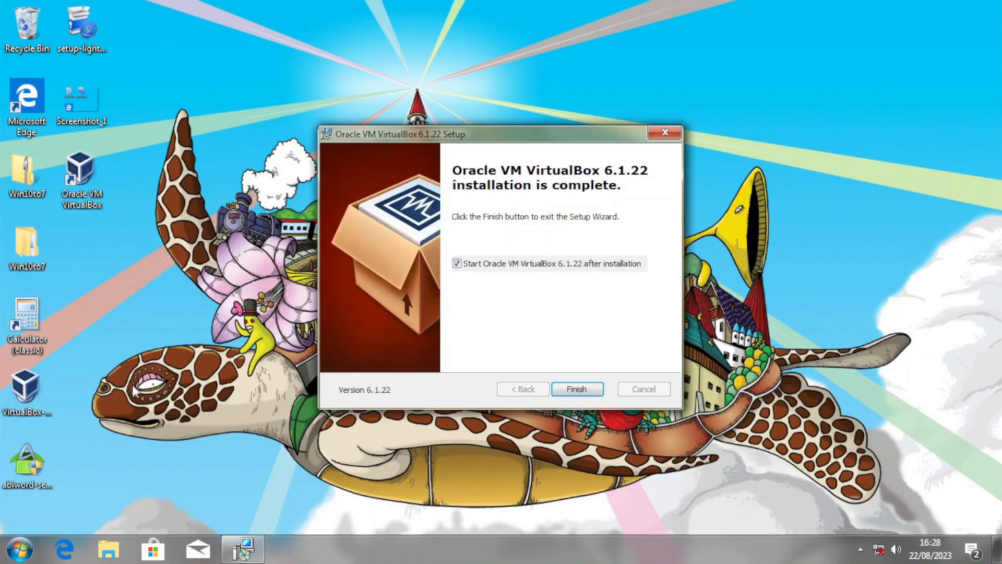
click(575, 389)
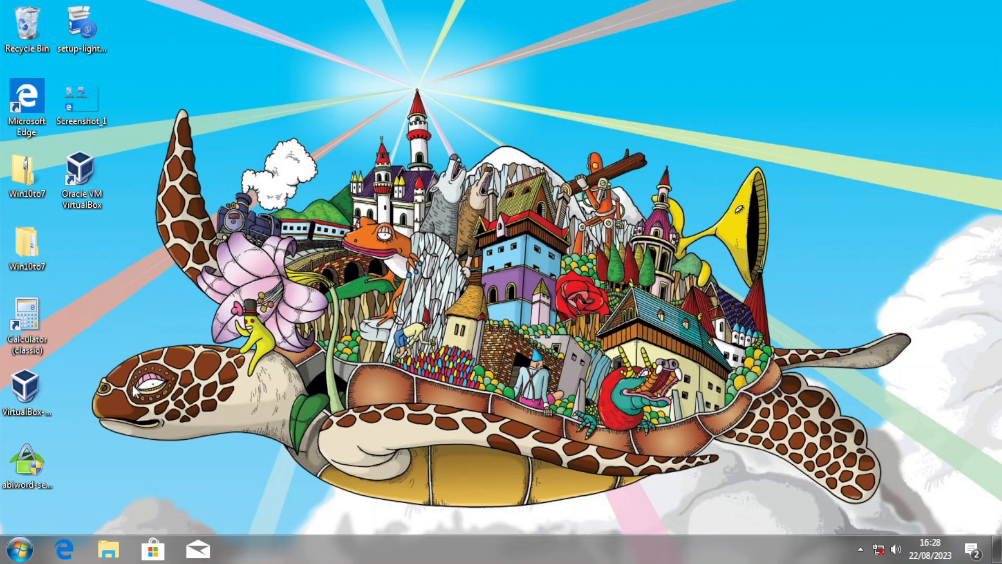
double_click(82, 170)
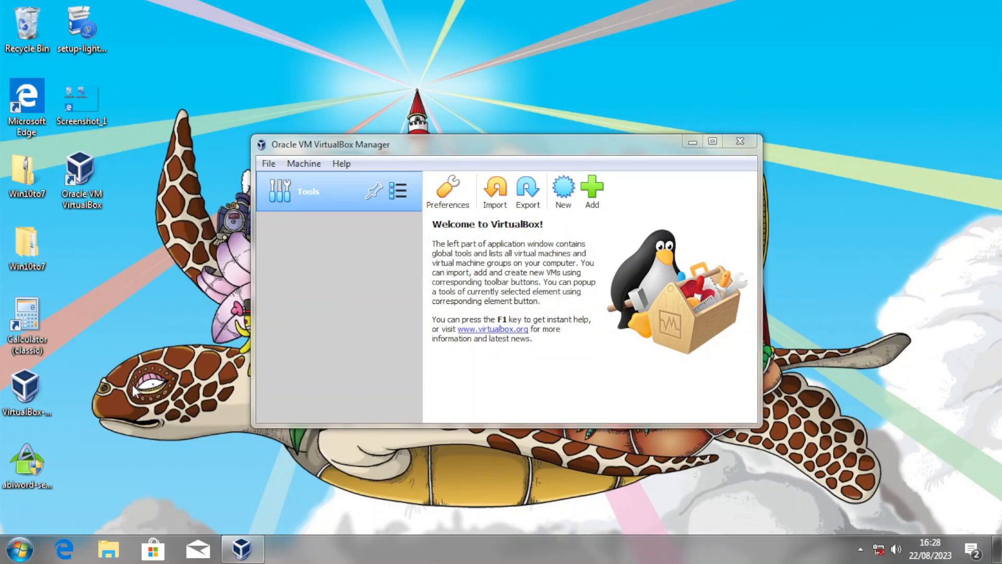
click(151, 548)
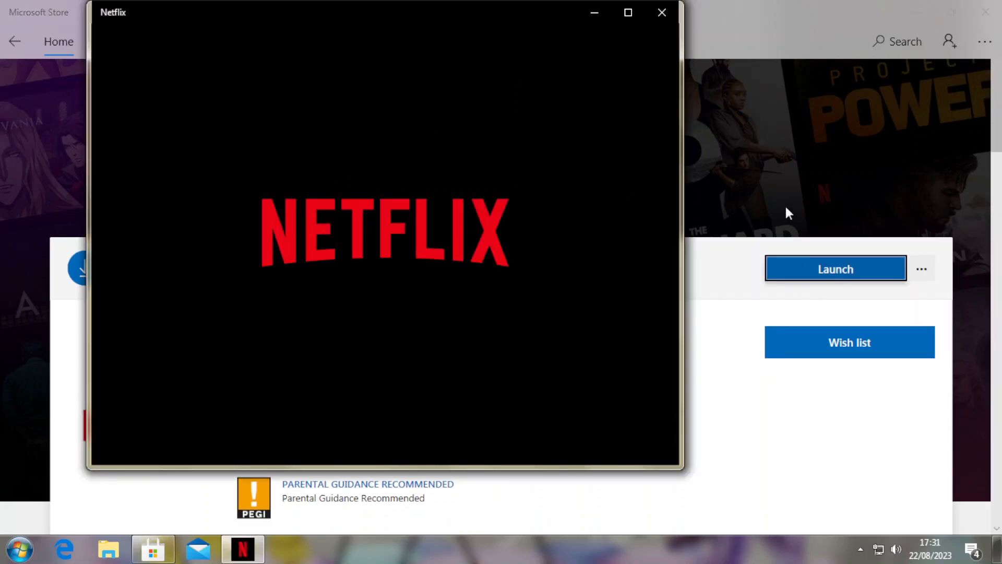
Launch Netflix and Spotify from their Store pages, then show Messenger's product page
click(242, 549)
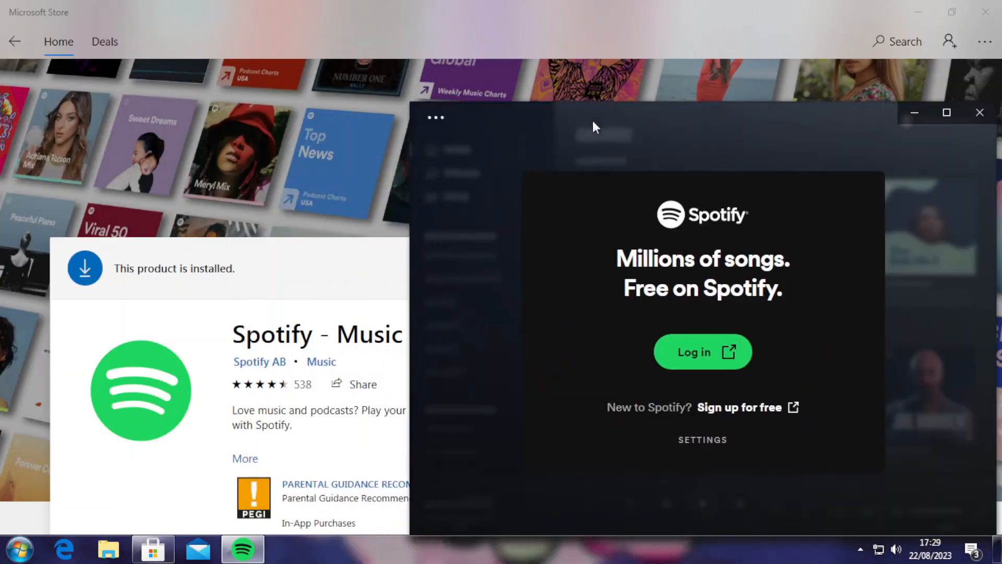
click(701, 440)
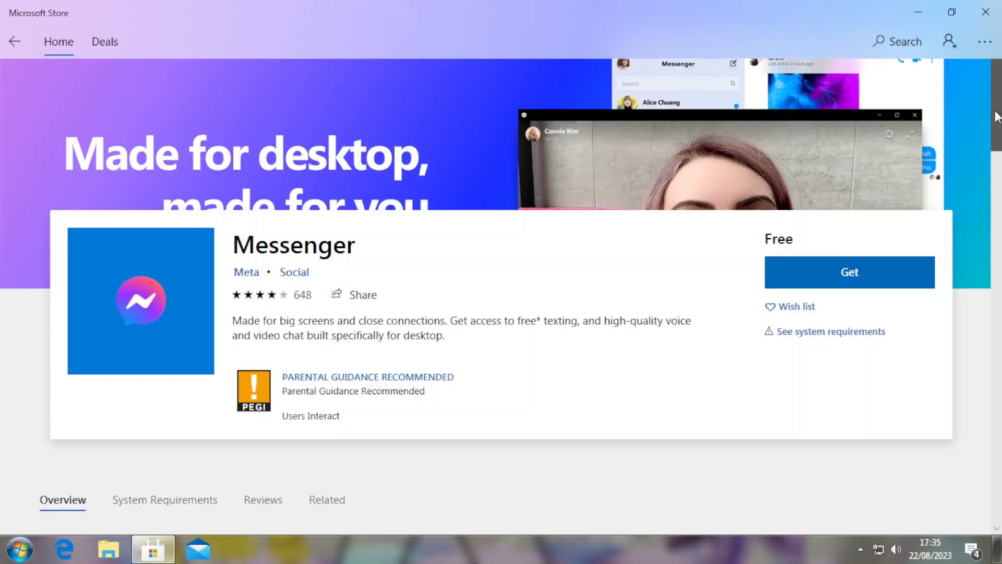
click(165, 499)
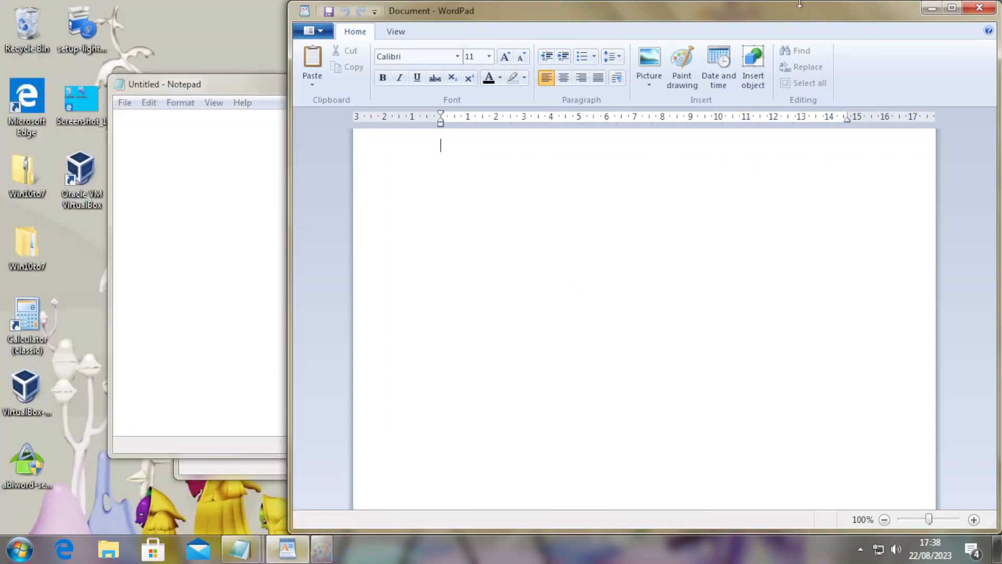
Bring the empty Notepad window to the front and close it
click(978, 7)
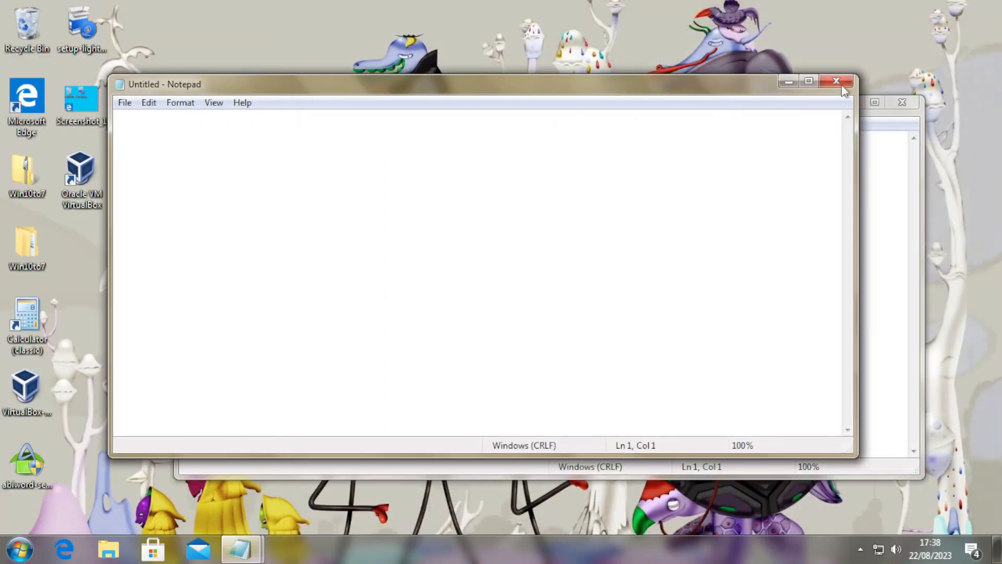
click(836, 81)
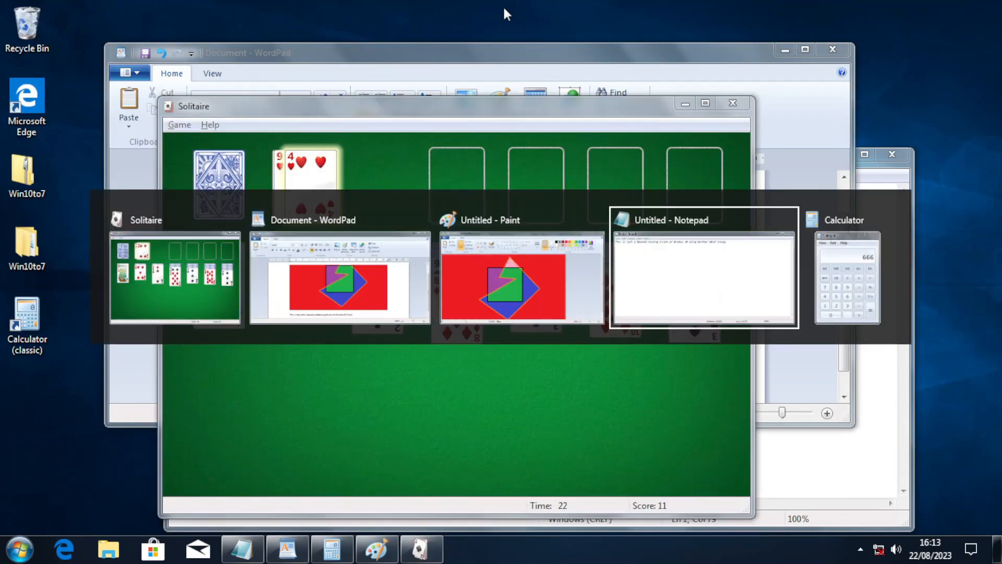
Preview the Solitaire, WordPad, Paint, Notepad and Calculator windows in the task switcher
click(19, 549)
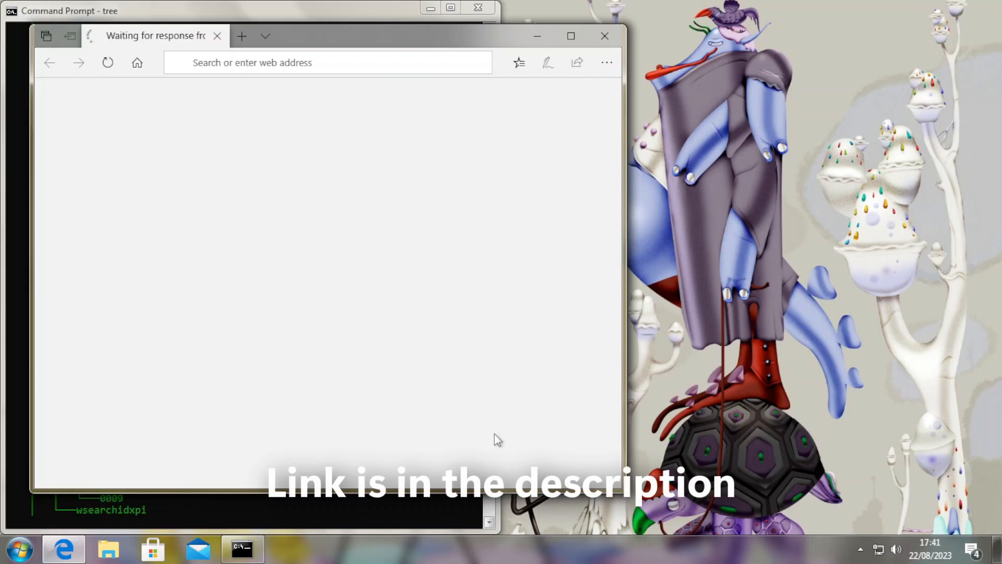
Load google.com, search 'what is my browser', and open the WhatIsMyBrowser.com result
text(google.com)
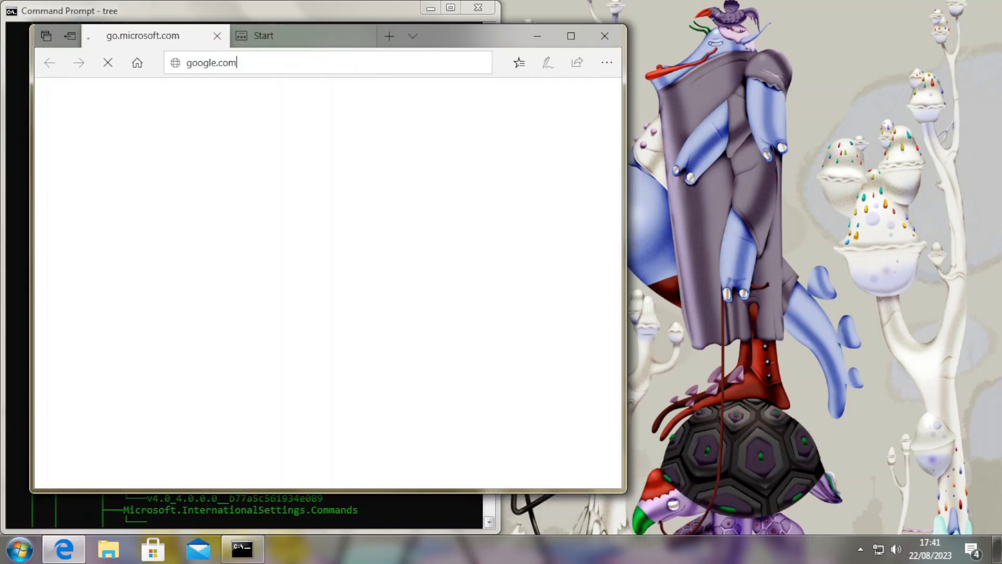
key(Enter)
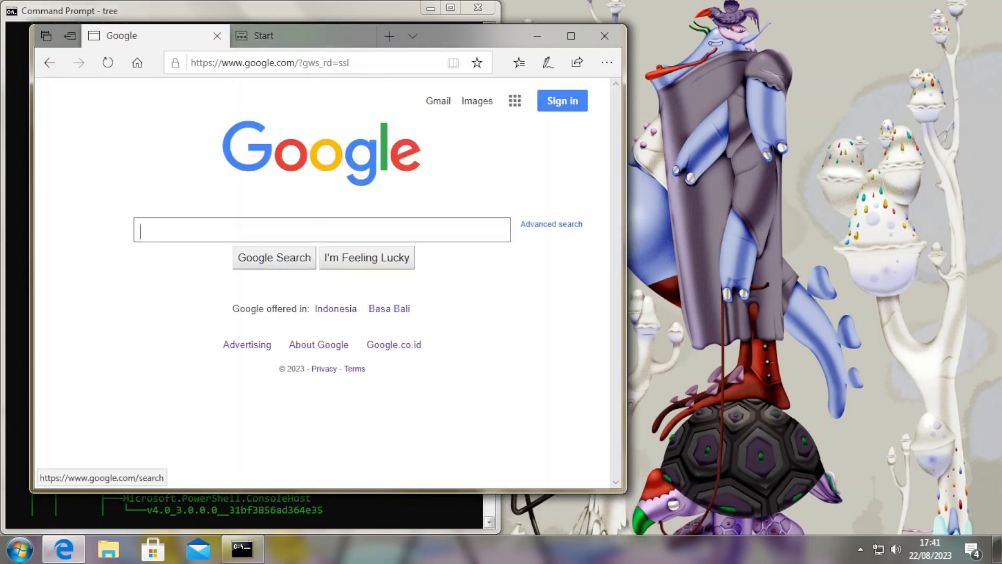
text(what is my browser)
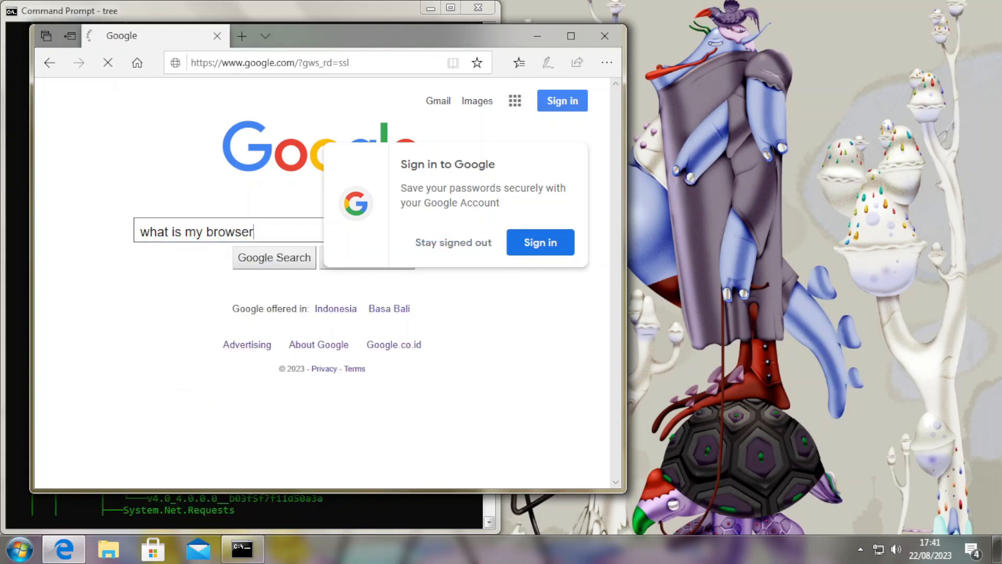
click(274, 257)
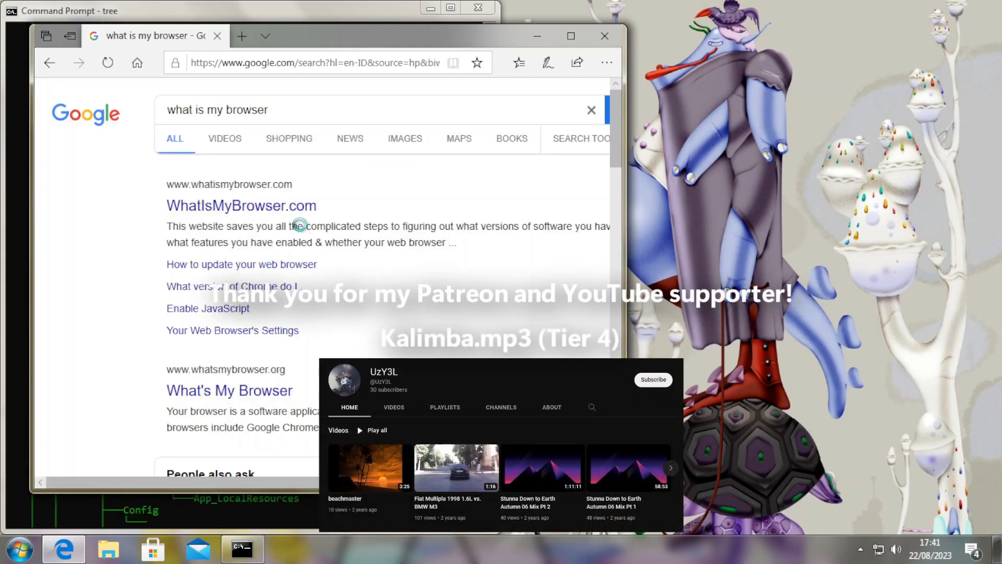
click(242, 205)
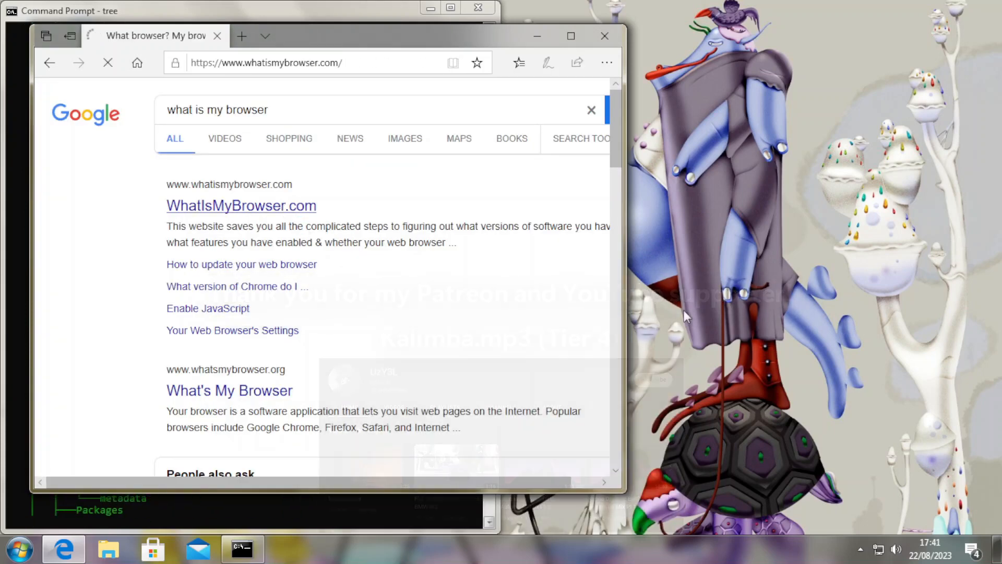